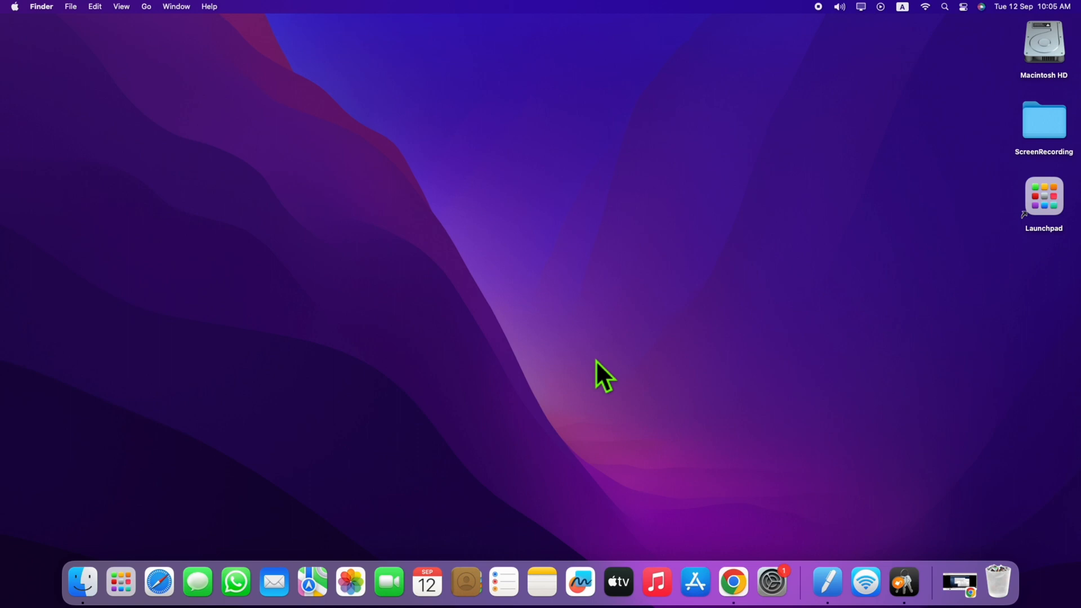
{"action": "mouse_move", "coordinate": [822, 552]}
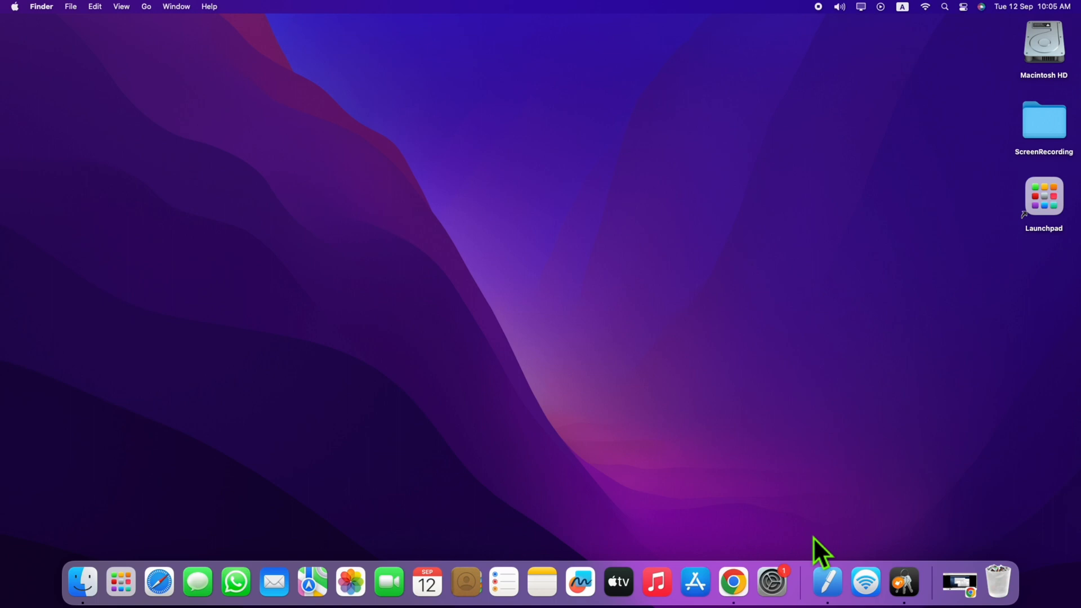
Search Launchpad for "key" so Keychain Access is the only result.
{"action": "left_click", "coordinate": [1043, 196]}
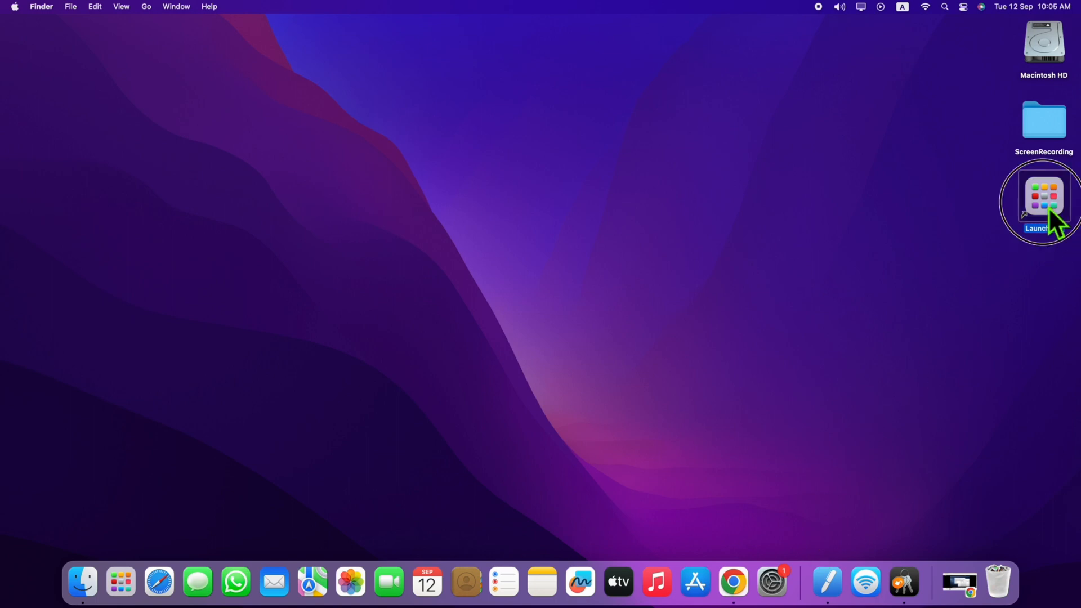
{"action": "left_click", "coordinate": [1044, 195]}
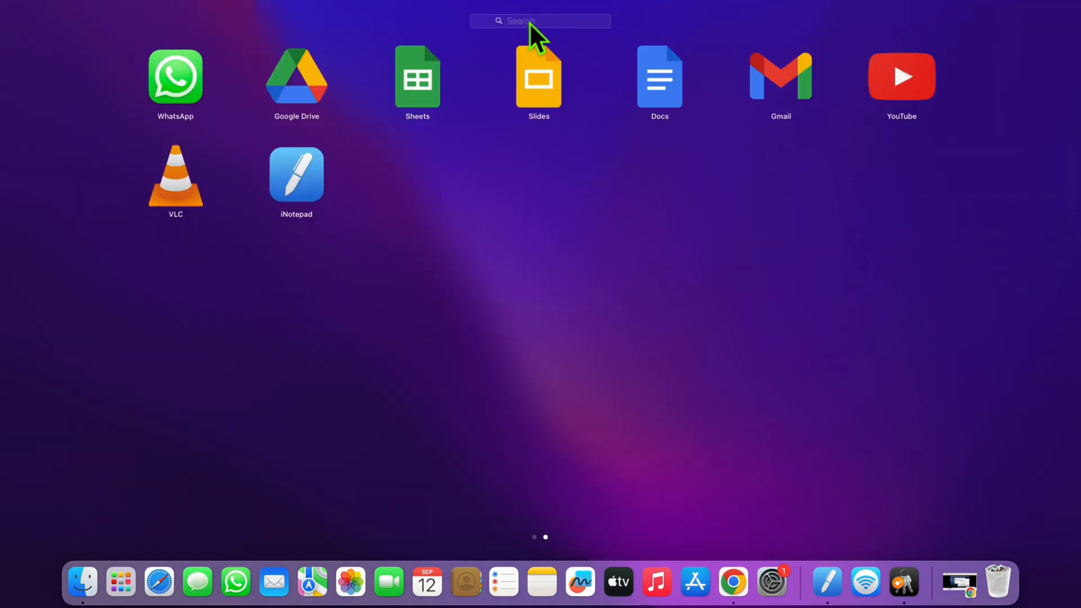
{"action": "type", "text": "key"}
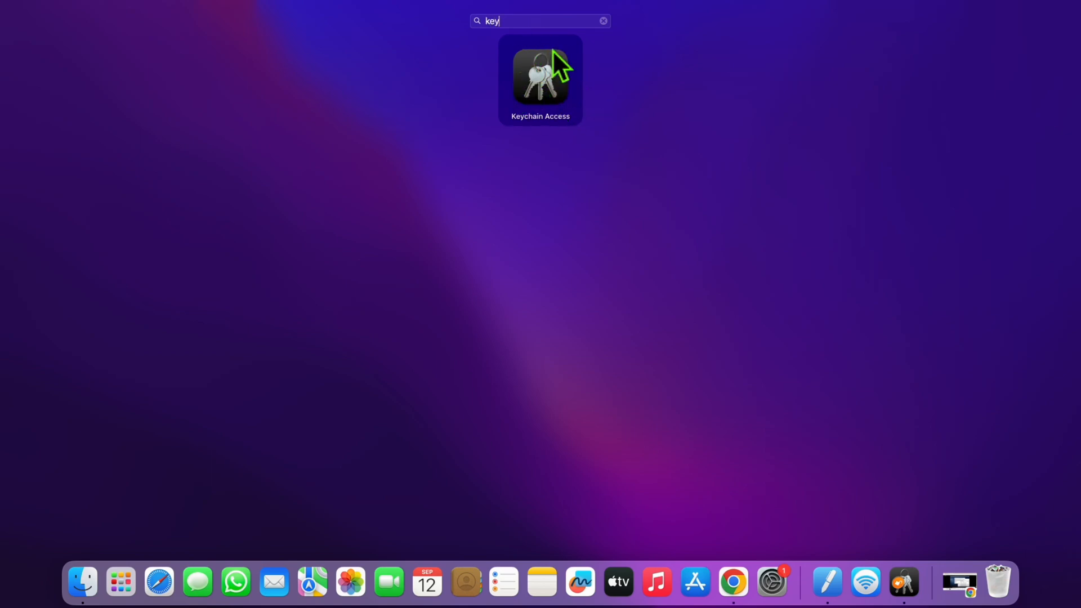
Launch Keychain Access and bring up its application menu.
{"action": "double_click", "coordinate": [540, 79]}
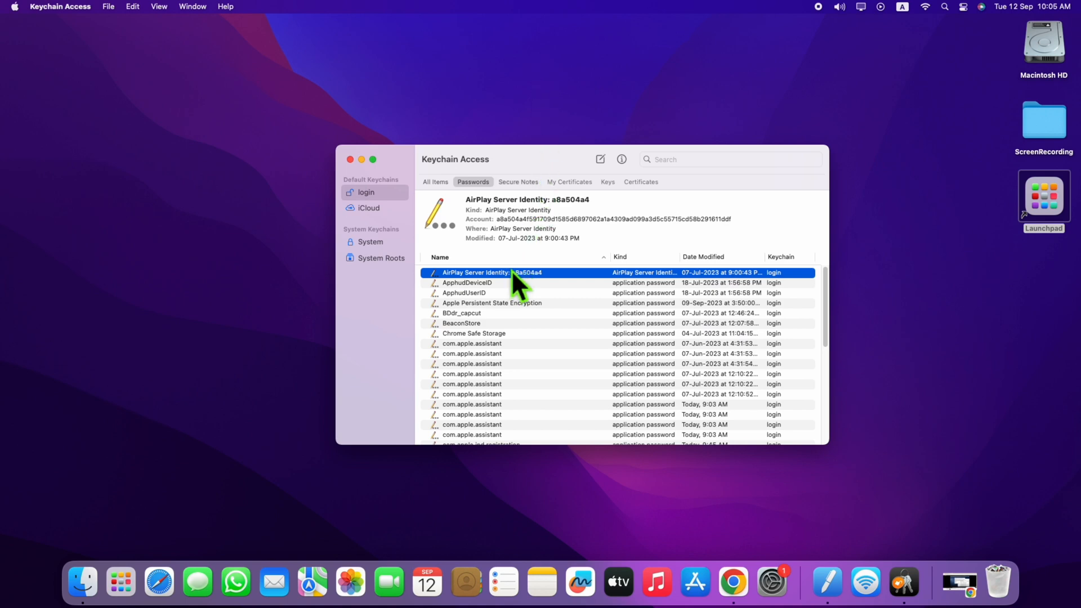
{"action": "mouse_move", "coordinate": [158, 92]}
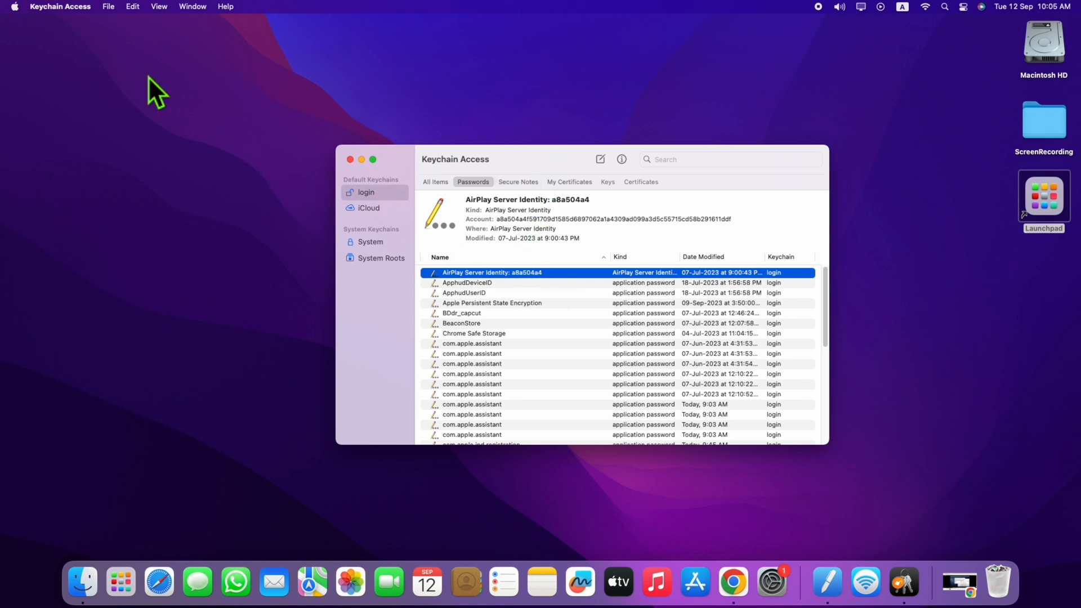
{"action": "left_click", "coordinate": [60, 7]}
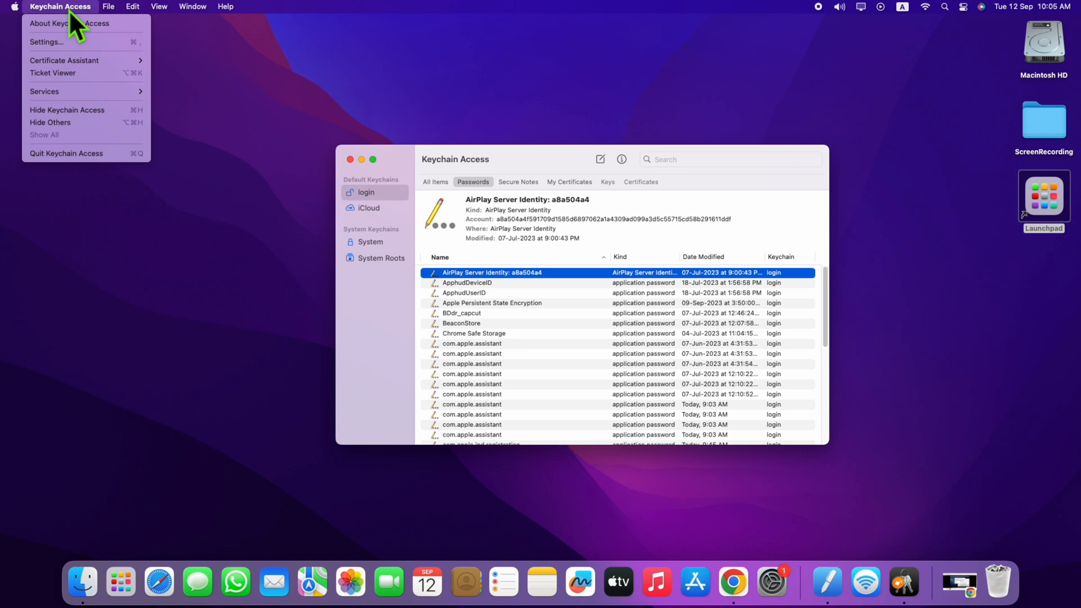
{"action": "mouse_move", "coordinate": [46, 42]}
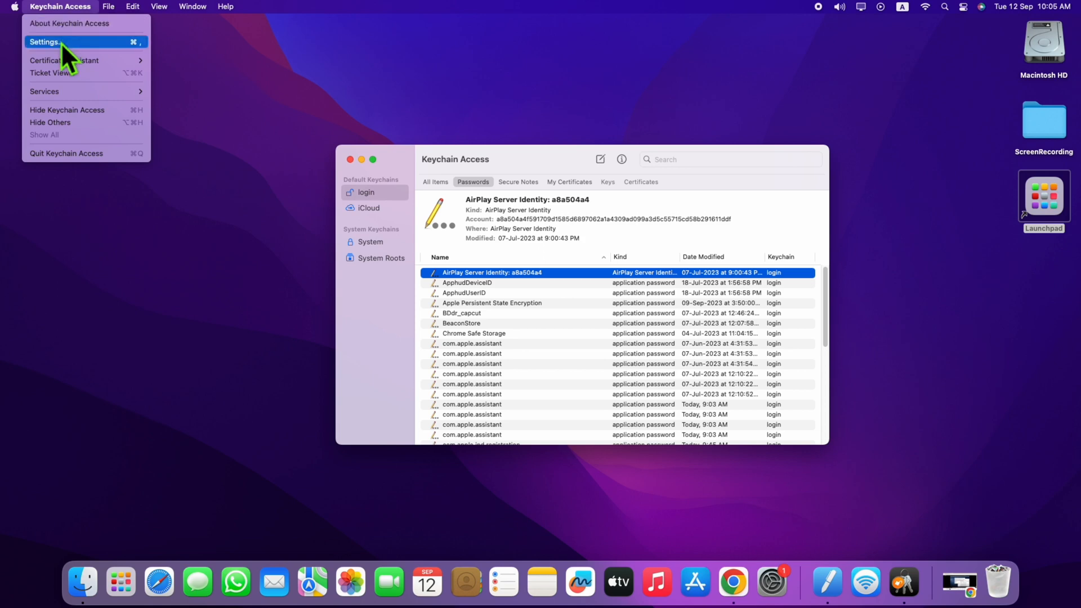
{"action": "mouse_move", "coordinate": [79, 52]}
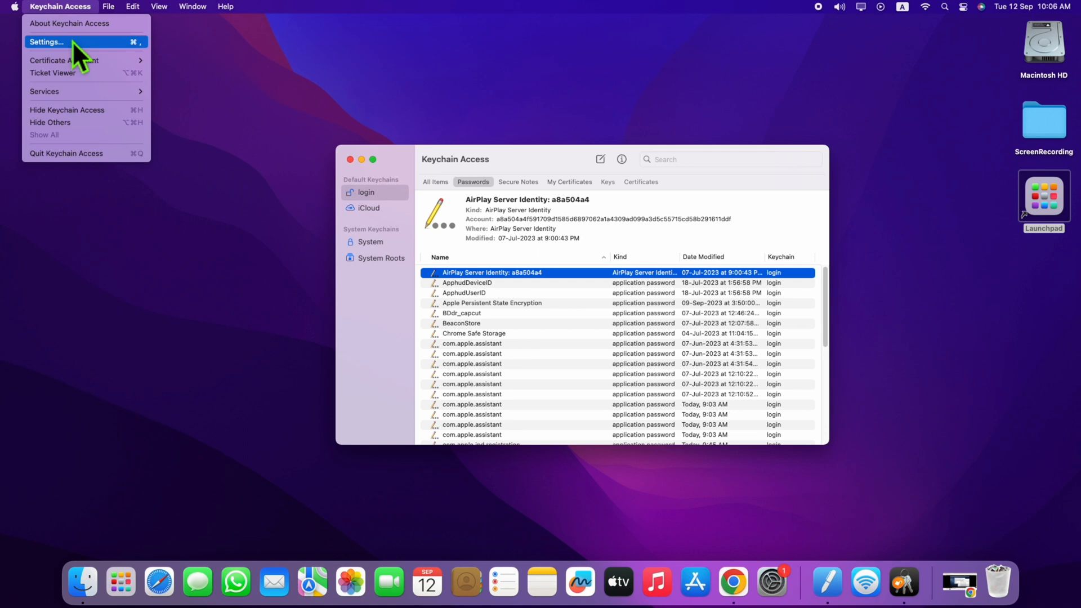
Reset Default Keychains from Settings, authorising with the Mac password, then quit Keychain Access.
{"action": "left_click", "coordinate": [46, 41]}
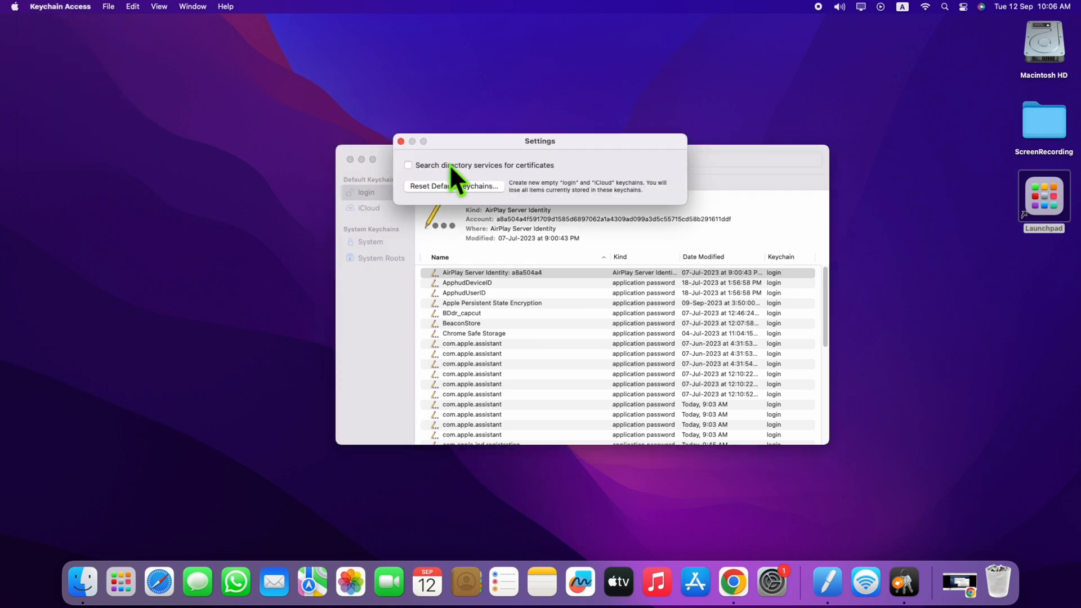
{"action": "mouse_move", "coordinate": [445, 207]}
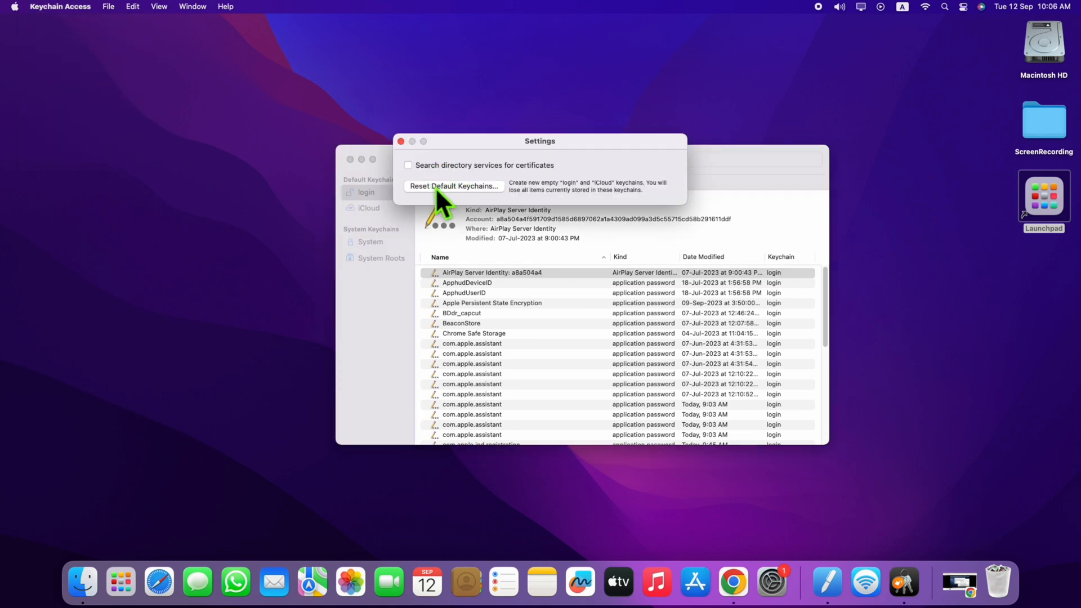
{"action": "left_click", "coordinate": [453, 186]}
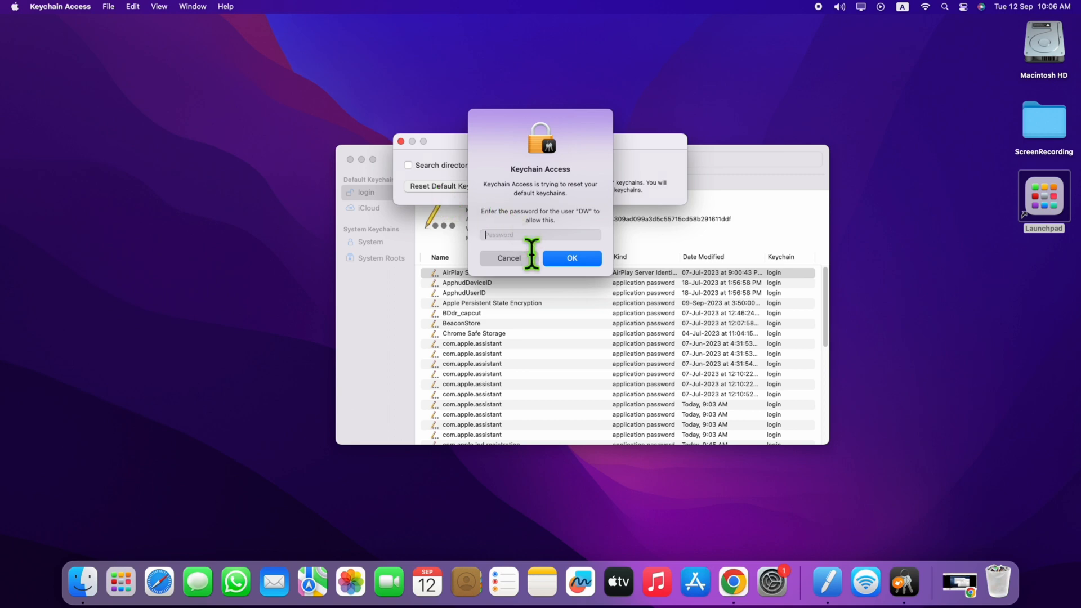
{"action": "type", "text": "•"}
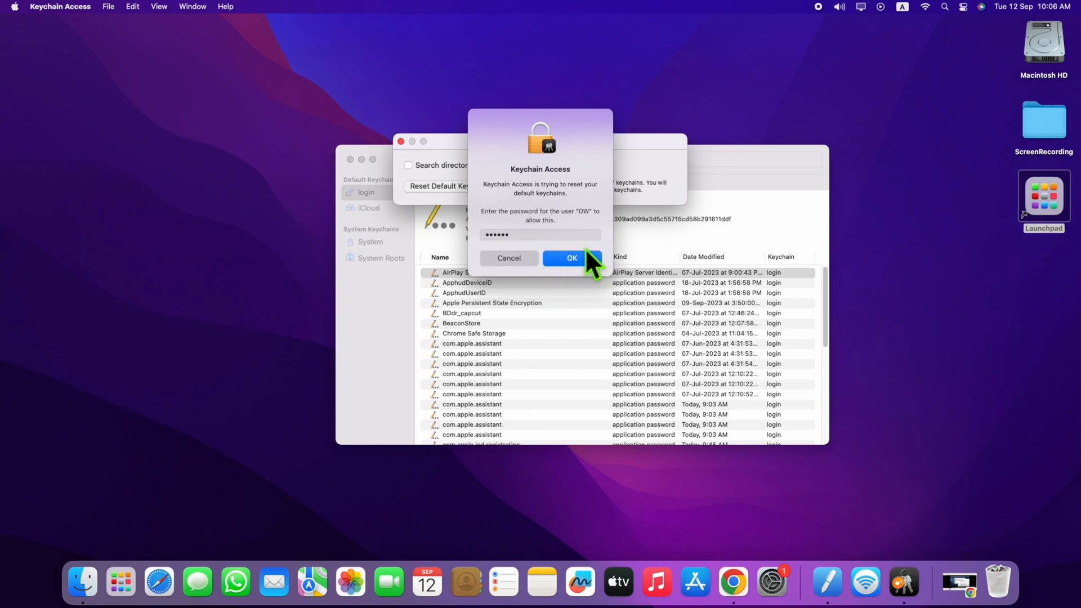
{"action": "left_click", "coordinate": [571, 258]}
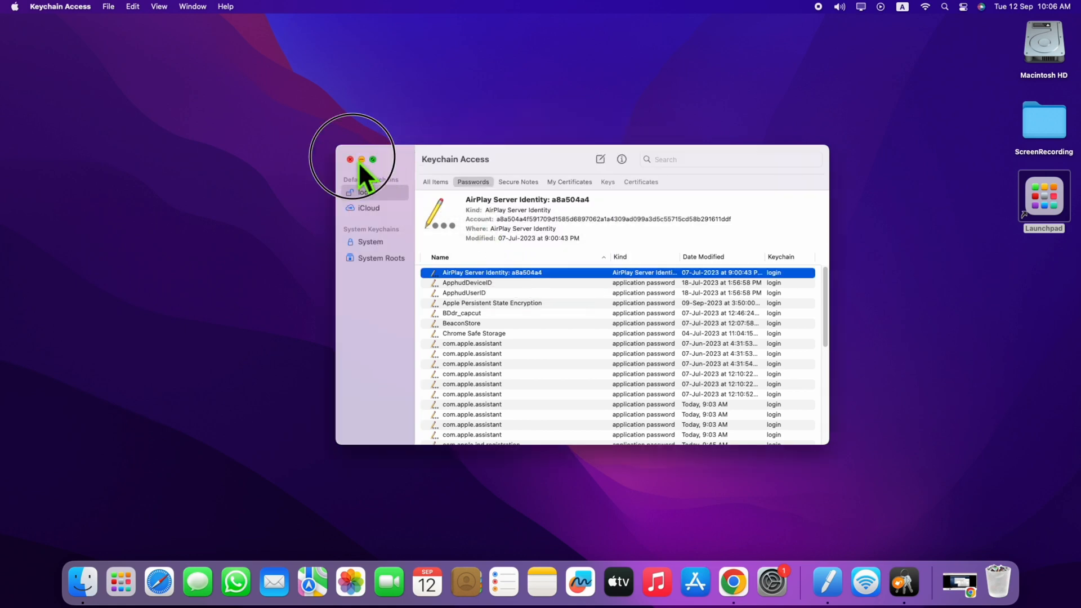
{"action": "left_click", "coordinate": [349, 159]}
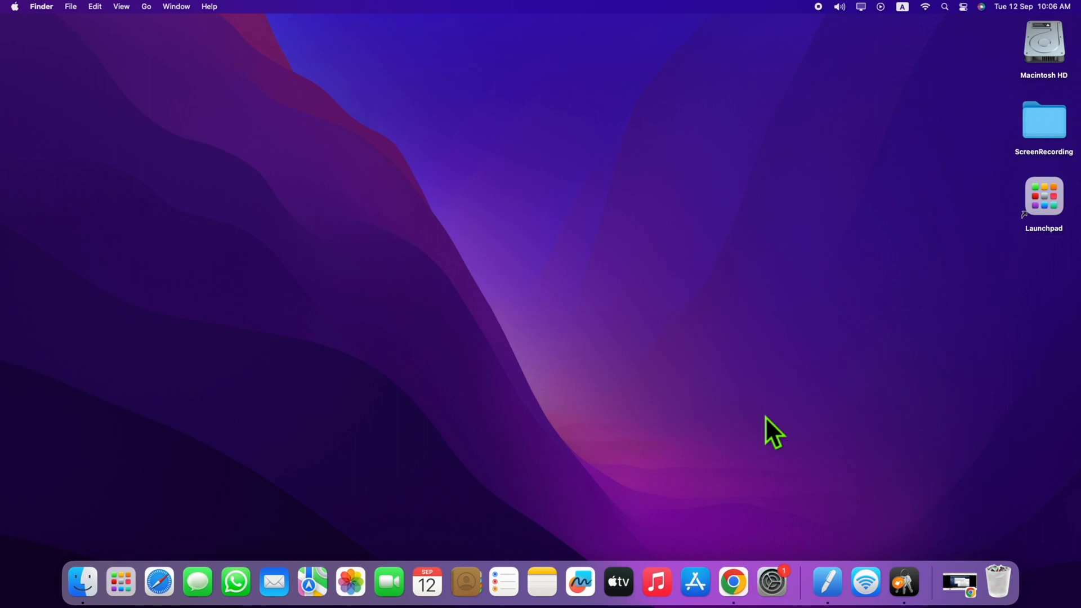
{"action": "mouse_move", "coordinate": [620, 424]}
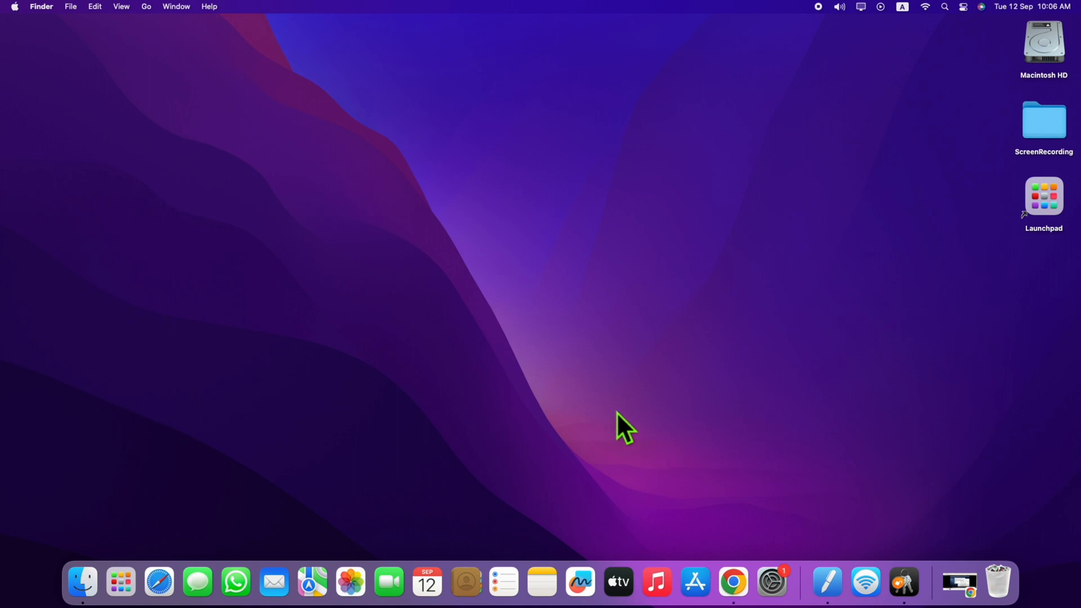